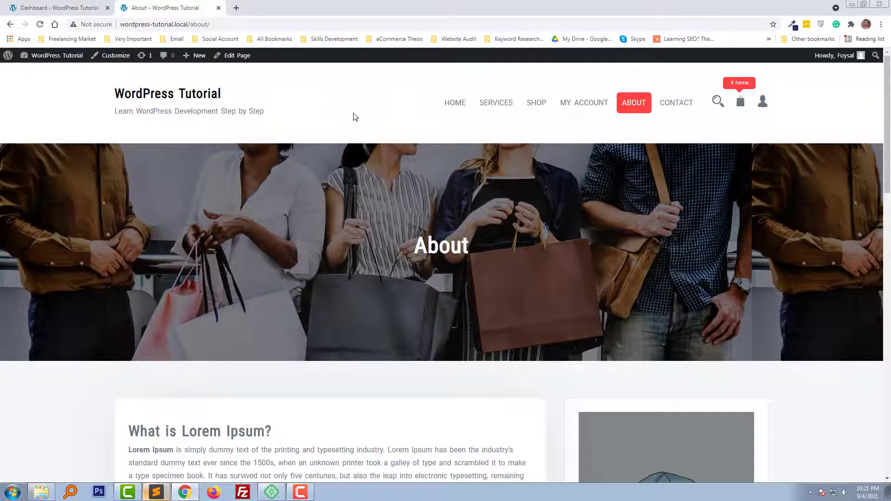
pyautogui.moveTo(851, 133)
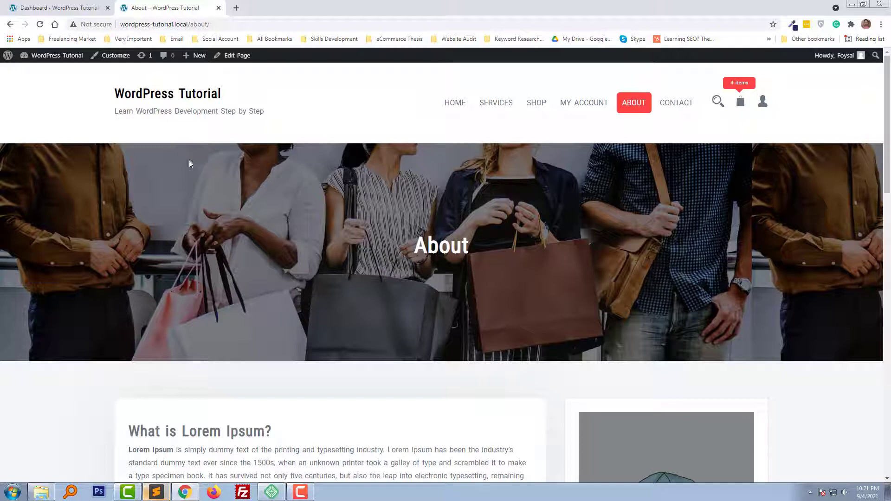
pyautogui.moveTo(208, 171)
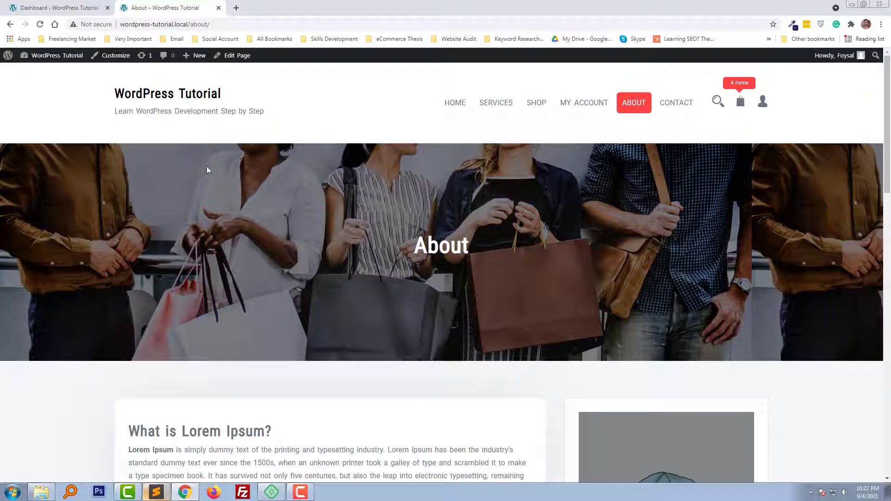
pyautogui.moveTo(364, 124)
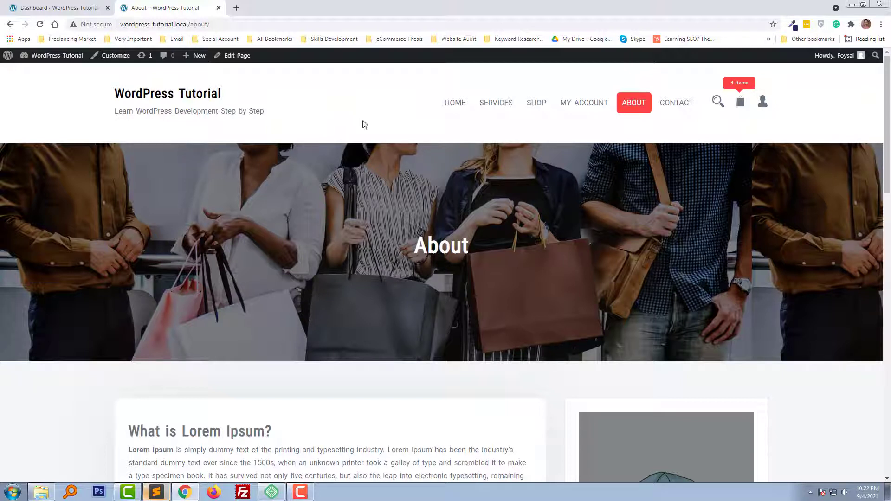
pyautogui.moveTo(371, 125)
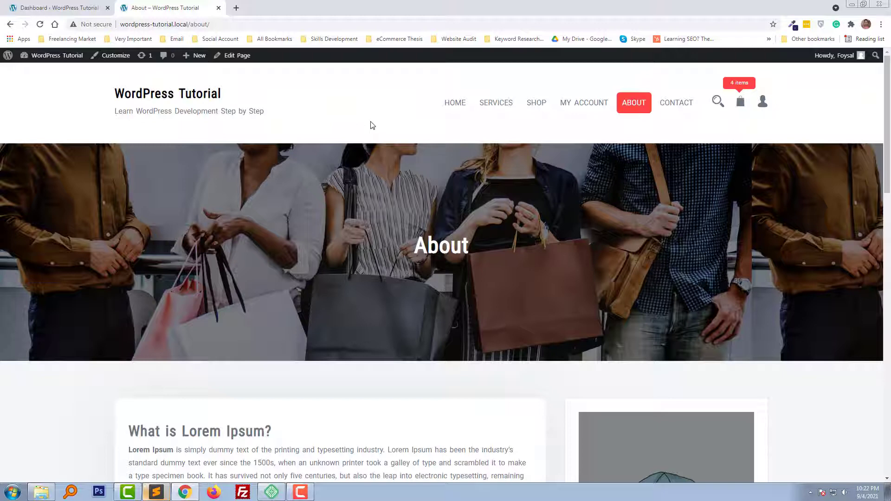
# Inspect the About page so Chrome's developer tools show its header markup and styles
pyautogui.rightClick(370, 120)
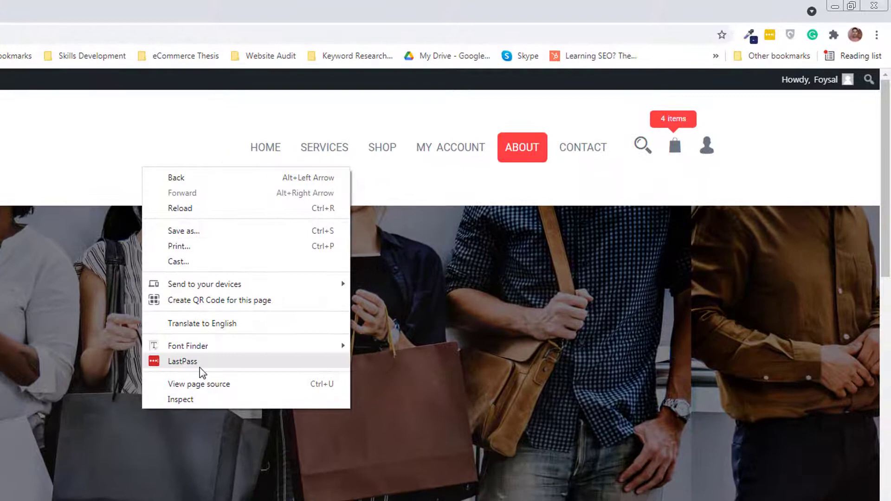
pyautogui.moveTo(196, 404)
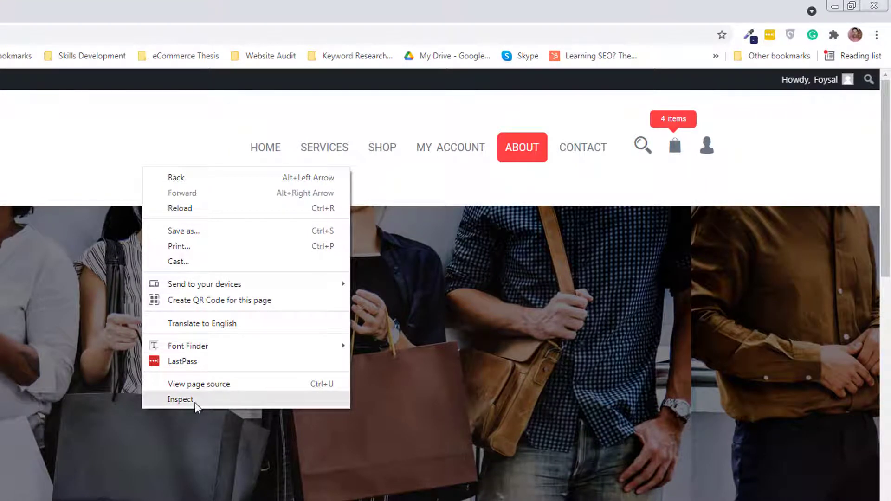
pyautogui.moveTo(213, 192)
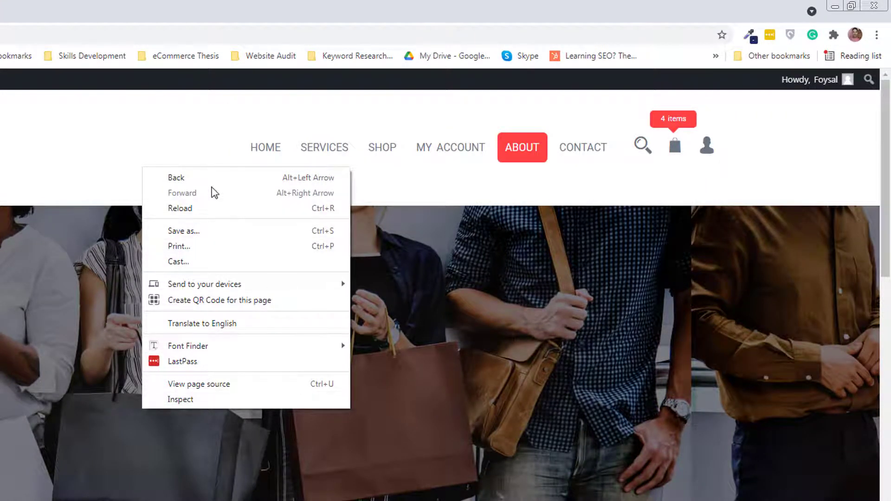
pyautogui.moveTo(200, 399)
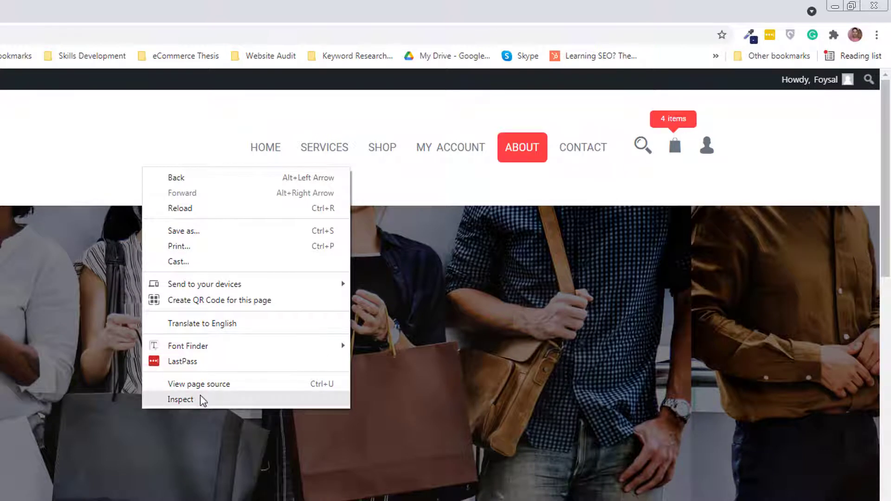
pyautogui.click(180, 399)
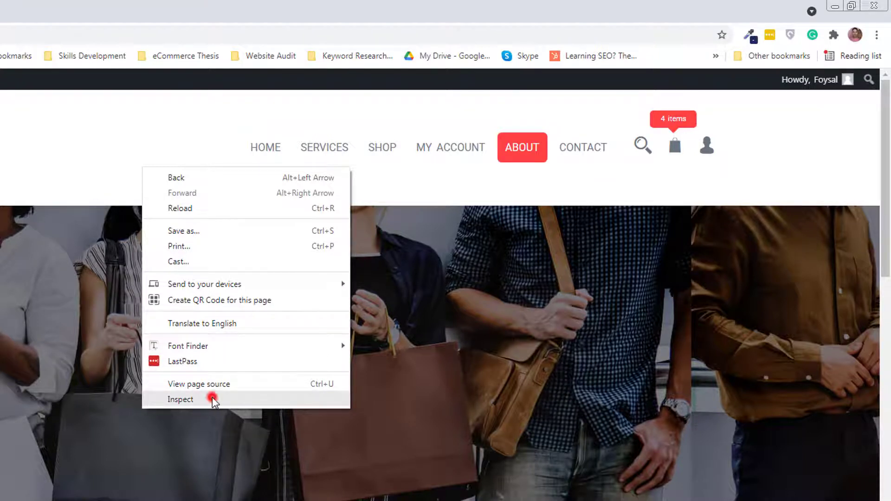
pyautogui.click(179, 399)
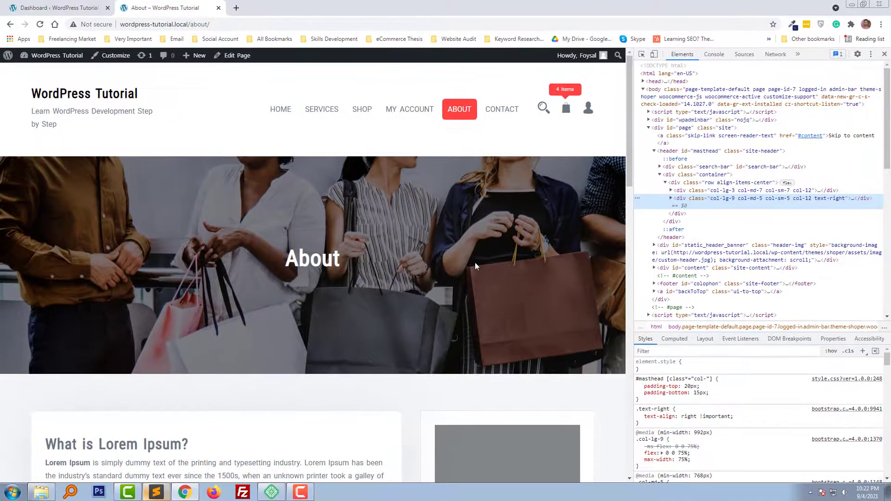
pyautogui.moveTo(672, 221)
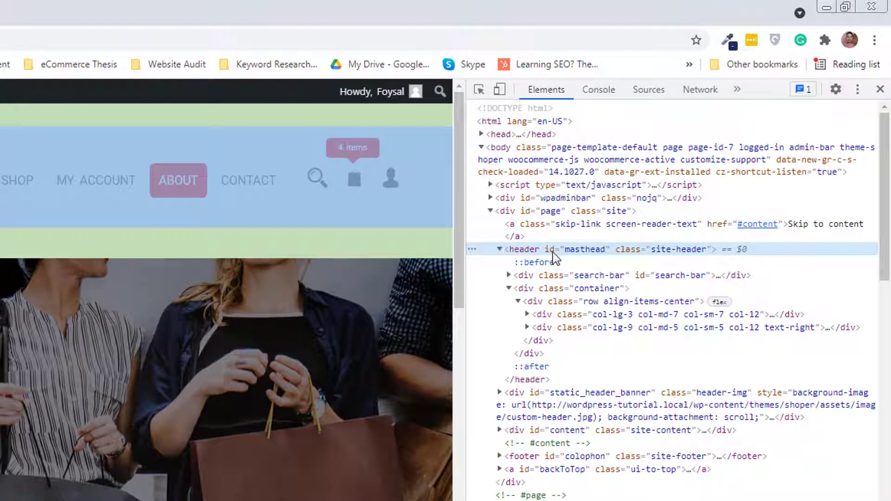
pyautogui.moveTo(619, 259)
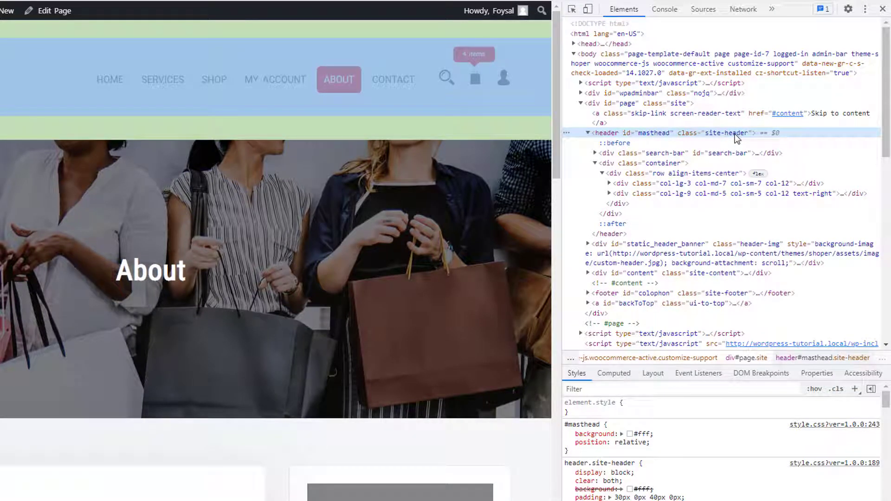
# Select the <header id="masthead" class="site-header"> node to view its CSS rules
pyautogui.click(733, 132)
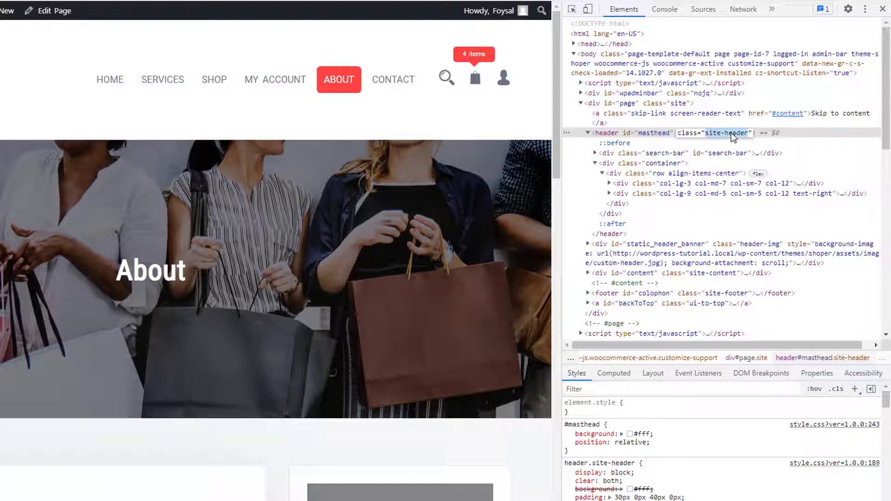
pyautogui.rightClick(733, 133)
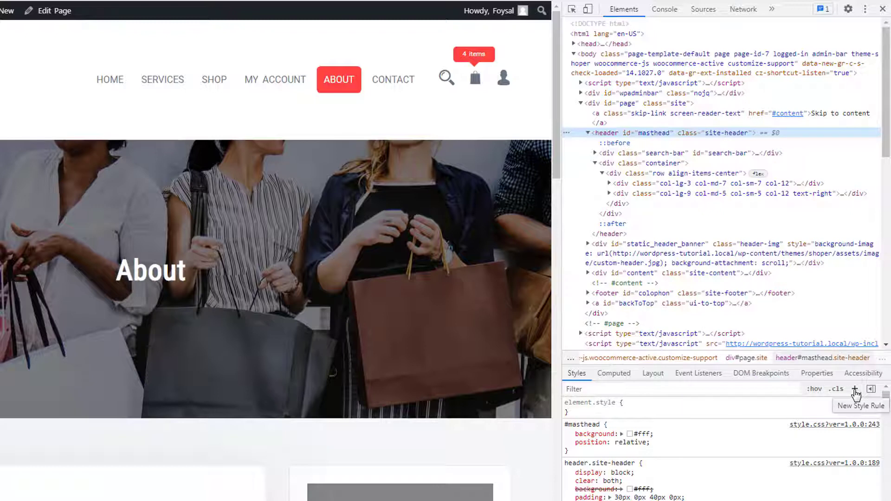
# Add a new .site-header rule with display: none!important, hiding the header in the live preview
pyautogui.click(855, 388)
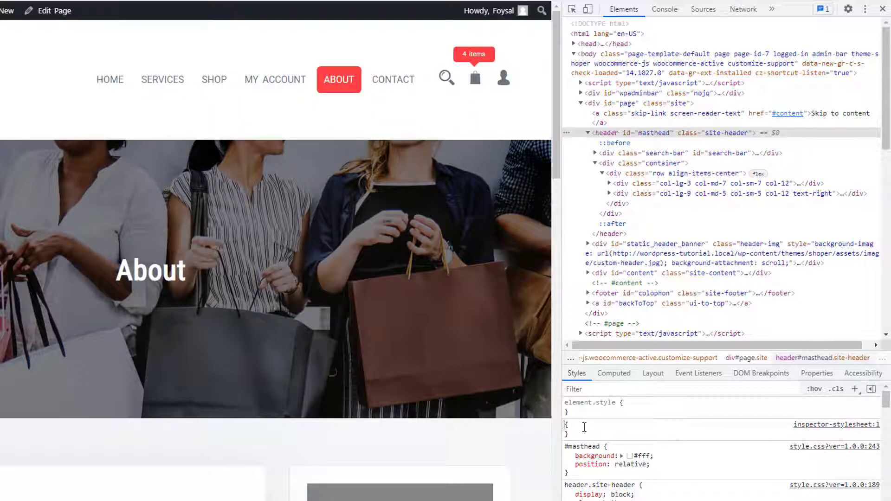
pyautogui.write('site-header')
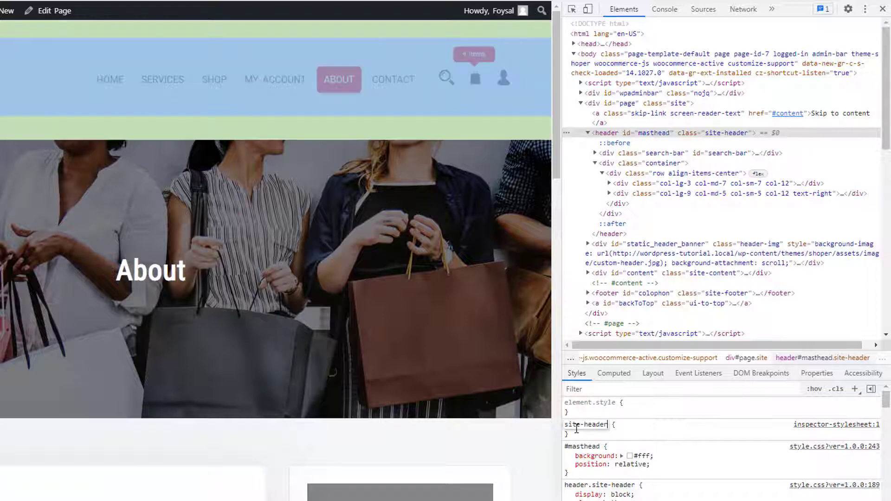
pyautogui.click(585, 424)
pyautogui.write('display: none;')
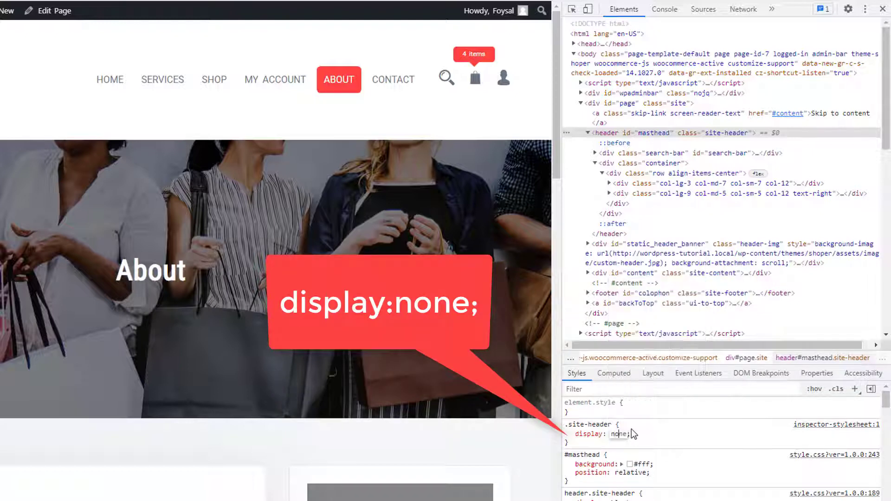
pyautogui.click(568, 433)
pyautogui.write('!important')
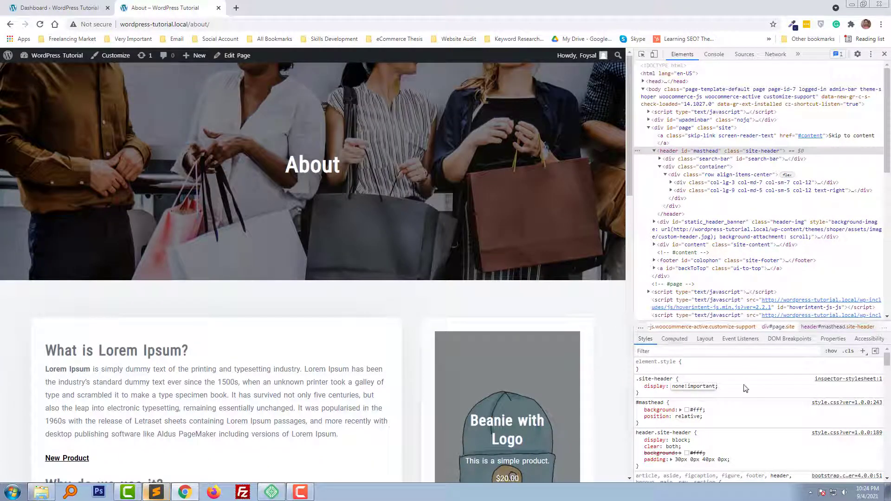
pyautogui.click(638, 386)
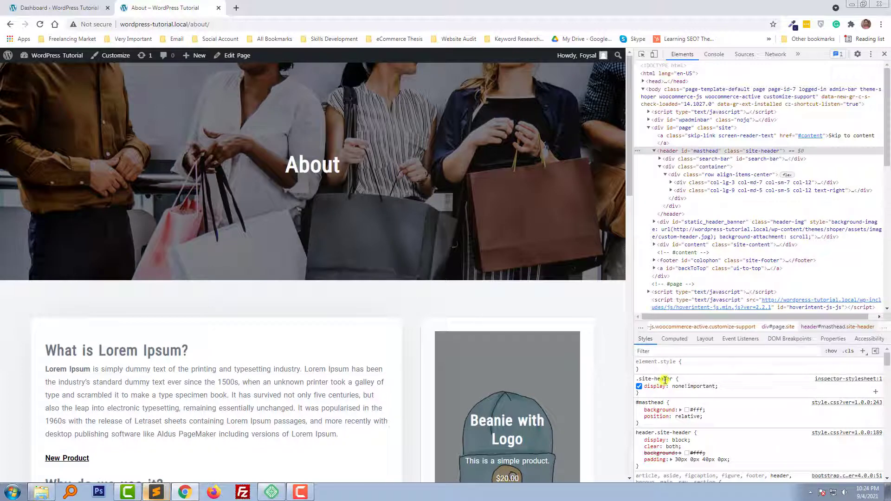
# Copy the rule, return to the dashboard and enter Appearance > Customize for the Shoper theme
pyautogui.rightClick(659, 379)
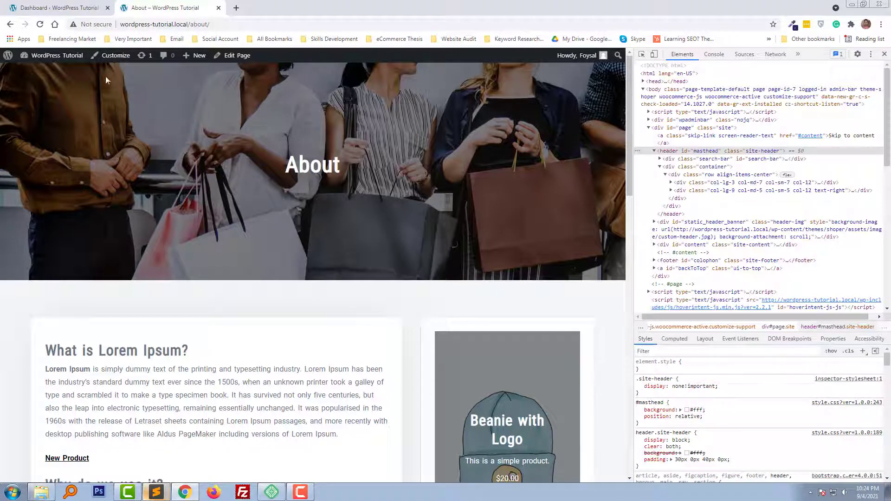
pyautogui.click(57, 8)
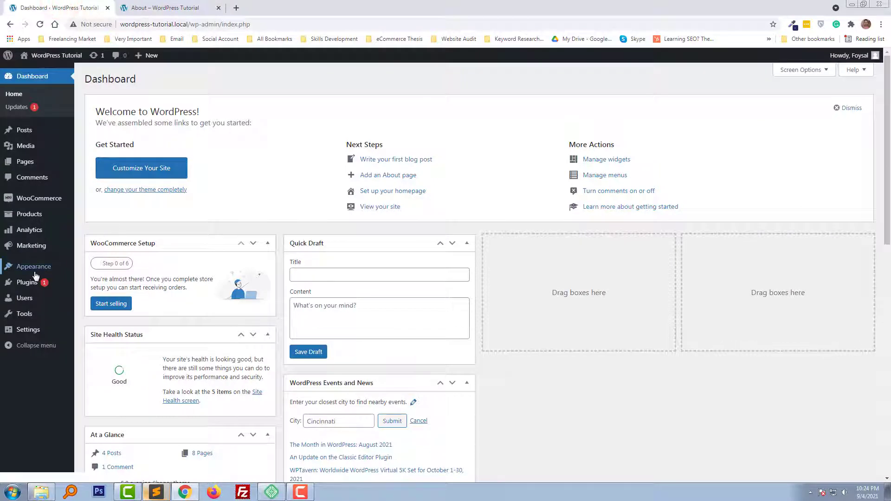
pyautogui.moveTo(34, 266)
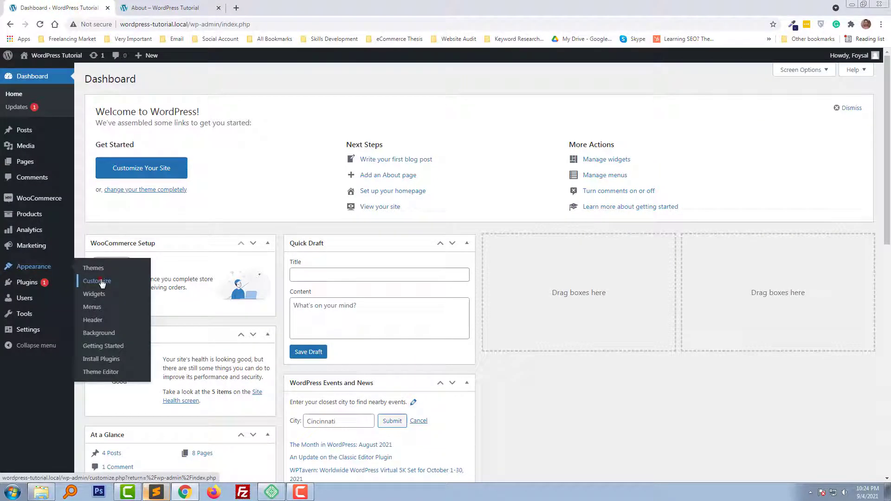
pyautogui.click(96, 280)
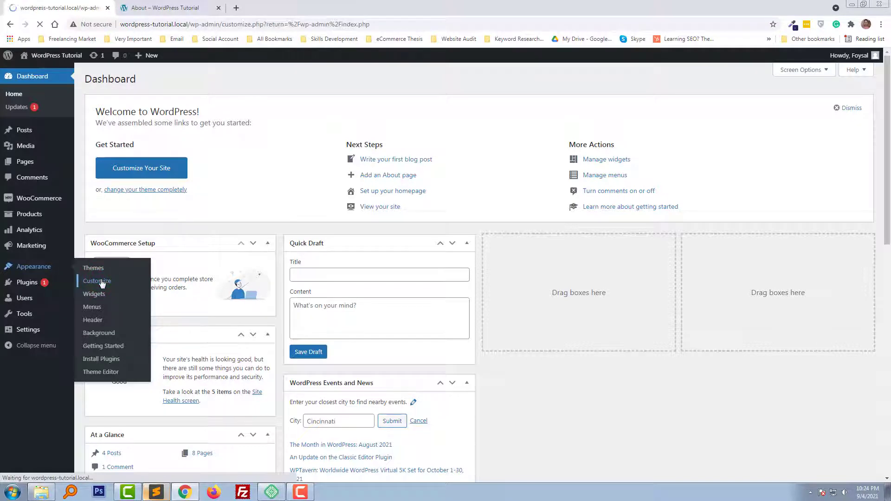
pyautogui.click(96, 281)
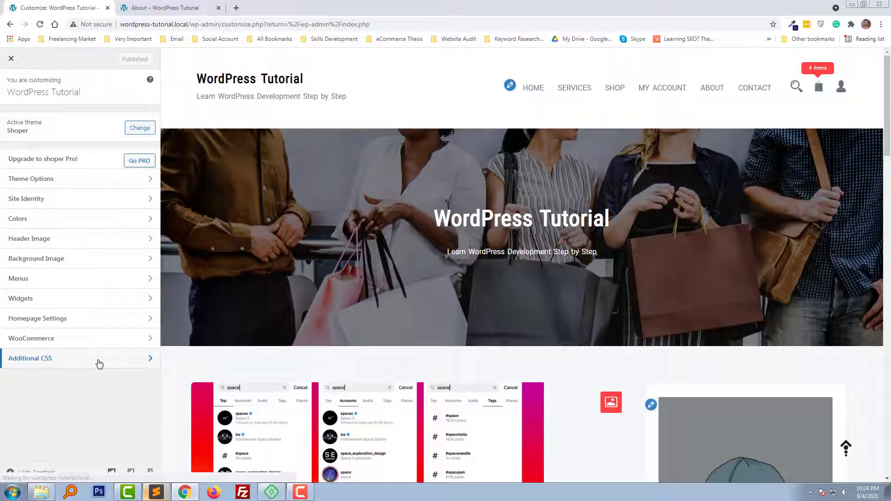
# Paste .site-header {display:none!important} into Additional CSS and publish it
pyautogui.click(29, 358)
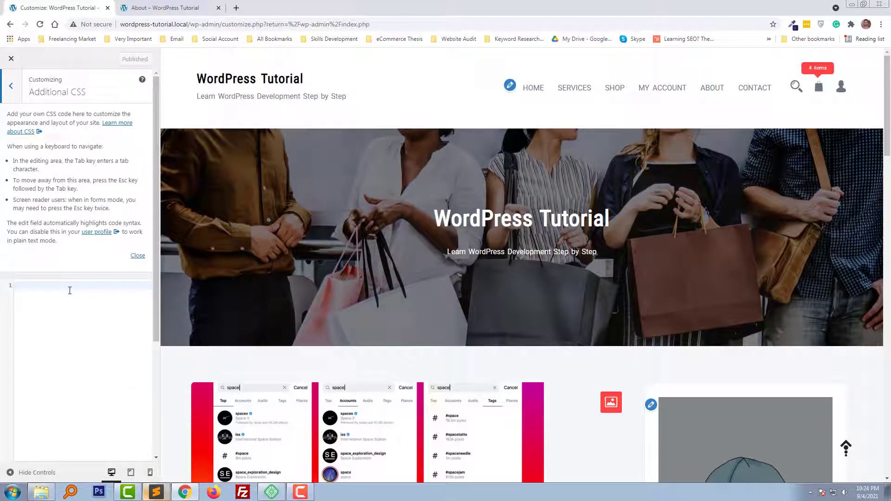
pyautogui.rightClick(69, 290)
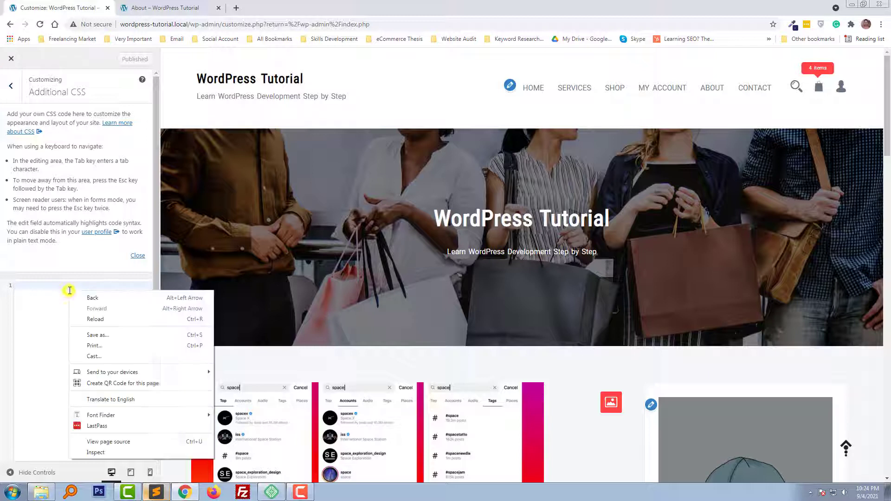
pyautogui.moveTo(61, 291)
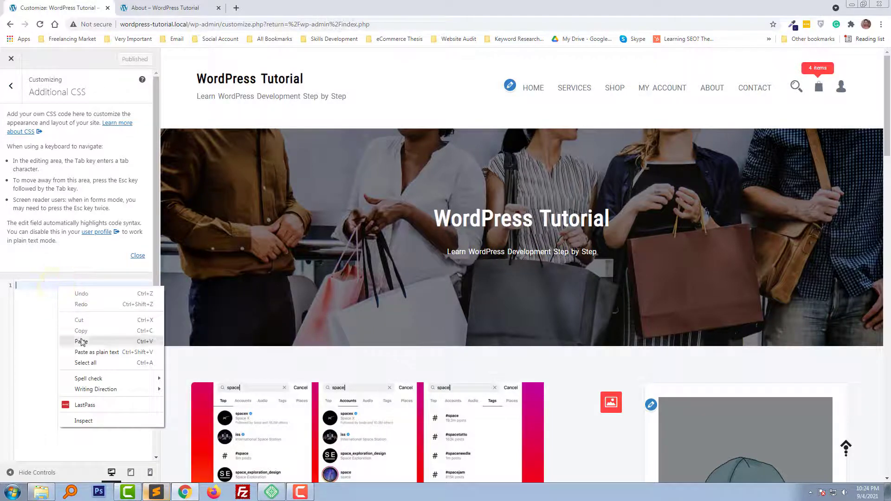
pyautogui.click(80, 342)
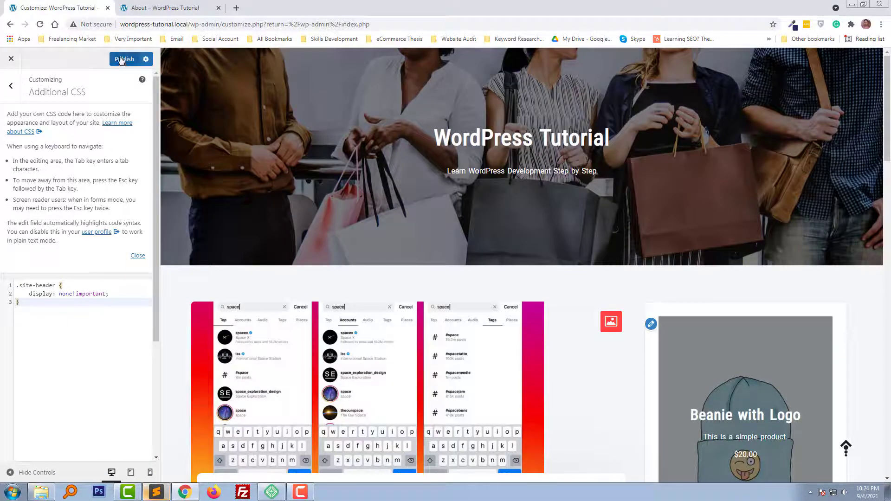
pyautogui.click(123, 59)
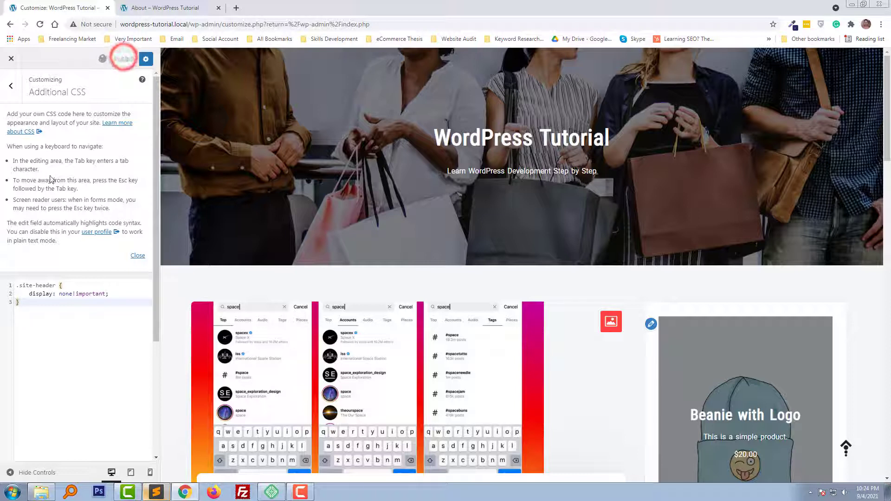
pyautogui.click(122, 58)
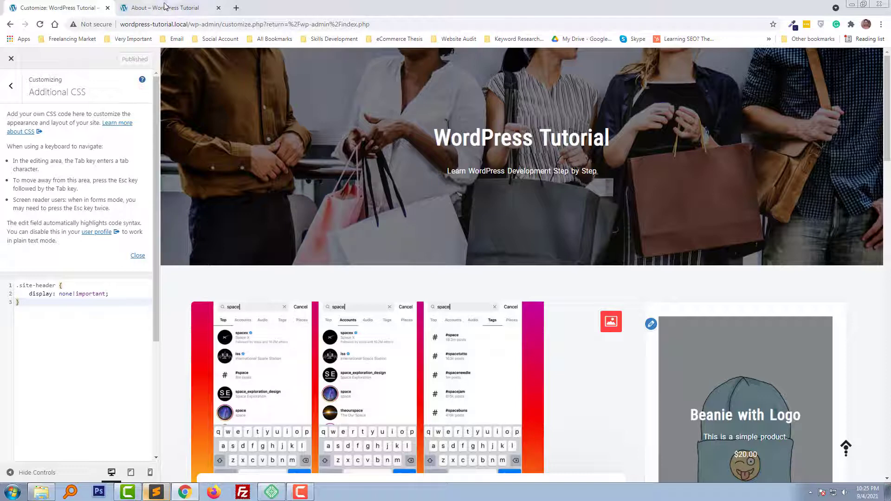
# Reload the About page to confirm the site header no longer appears
pyautogui.click(165, 7)
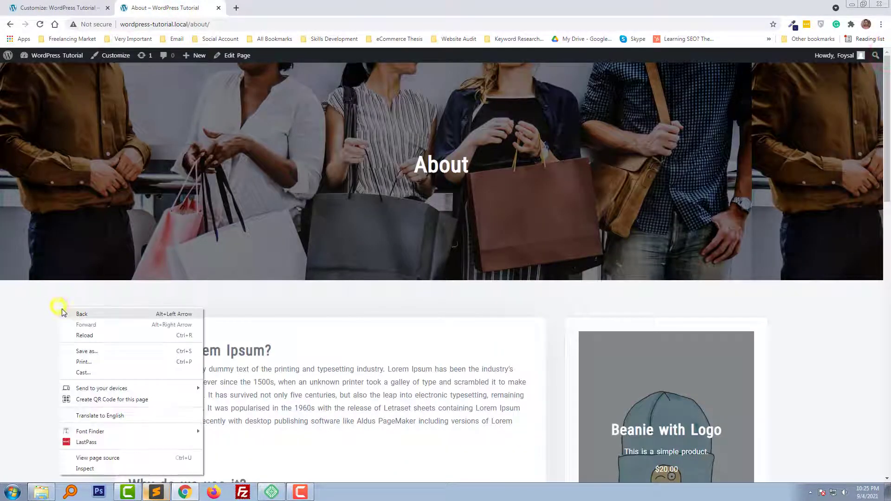
pyautogui.moveTo(100, 335)
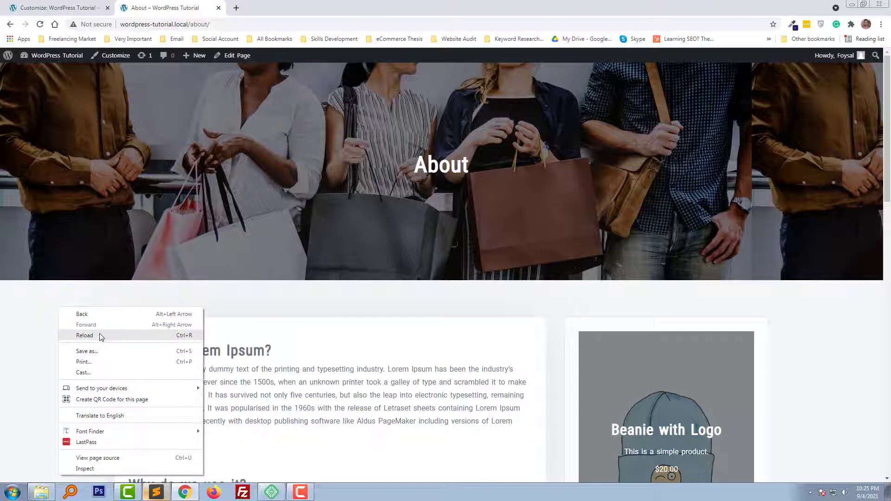
pyautogui.click(77, 333)
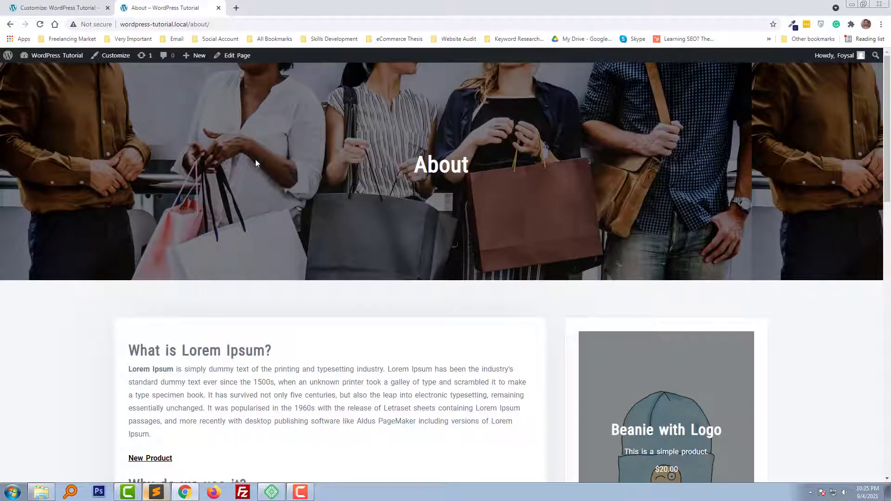
pyautogui.moveTo(357, 203)
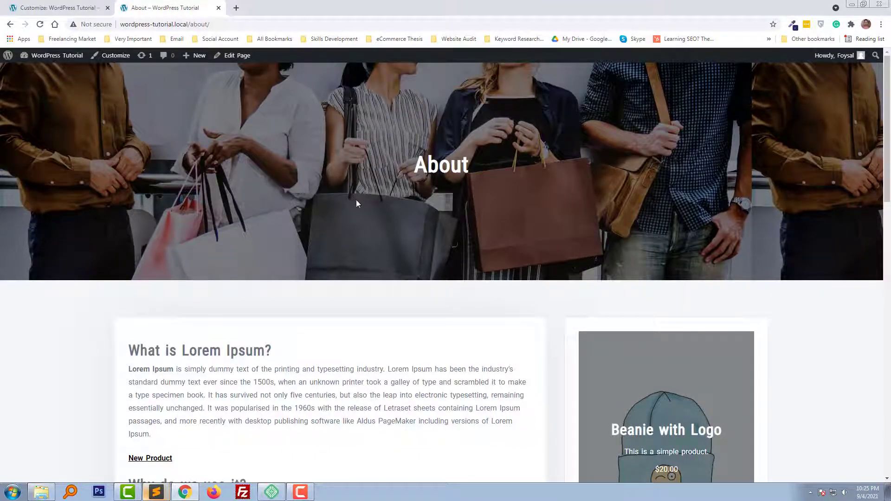
pyautogui.moveTo(300, 212)
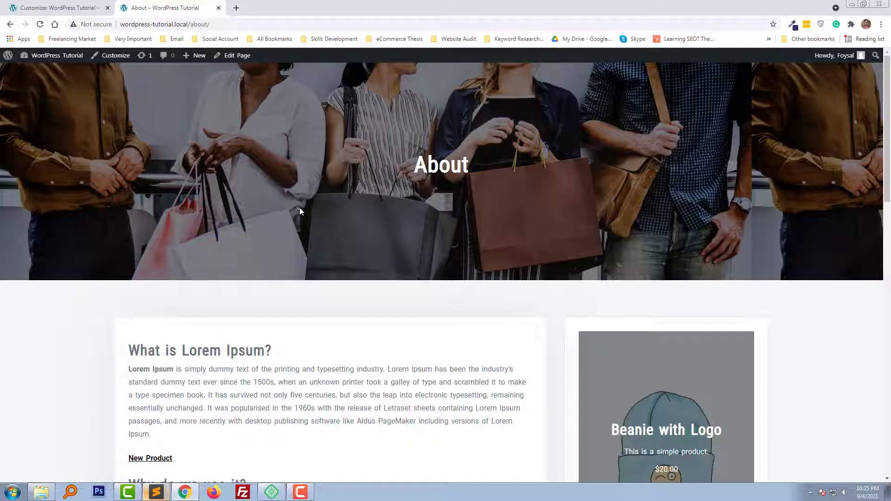